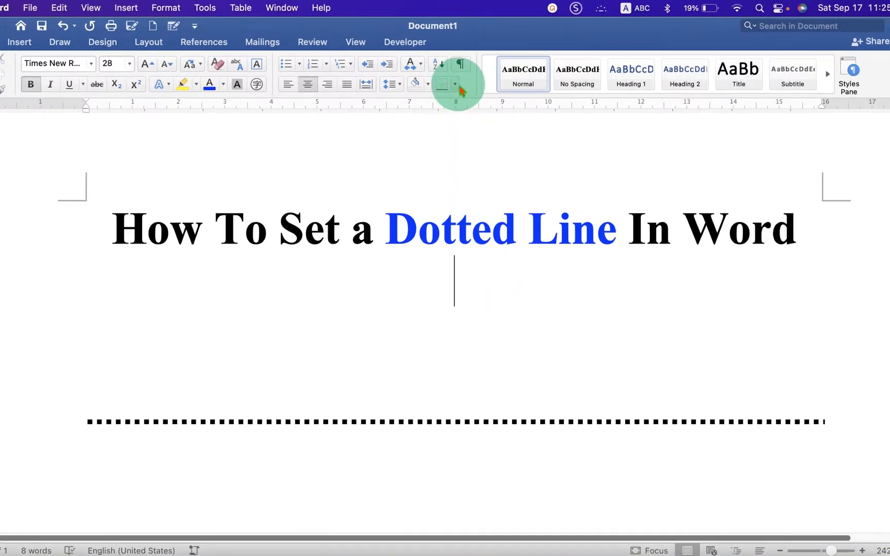
pyautogui.moveTo(446, 84)
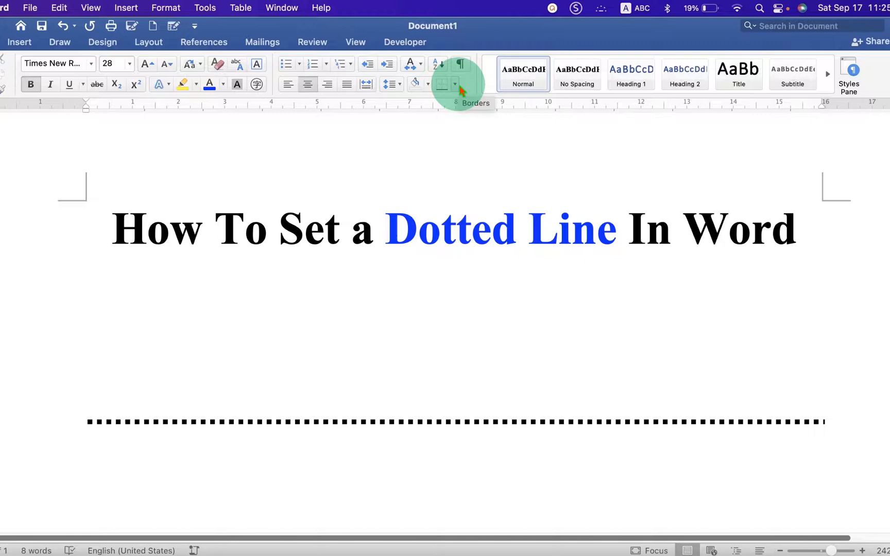
# Step: Show the paragraph border options from the Home ribbon
pyautogui.click(454, 84)
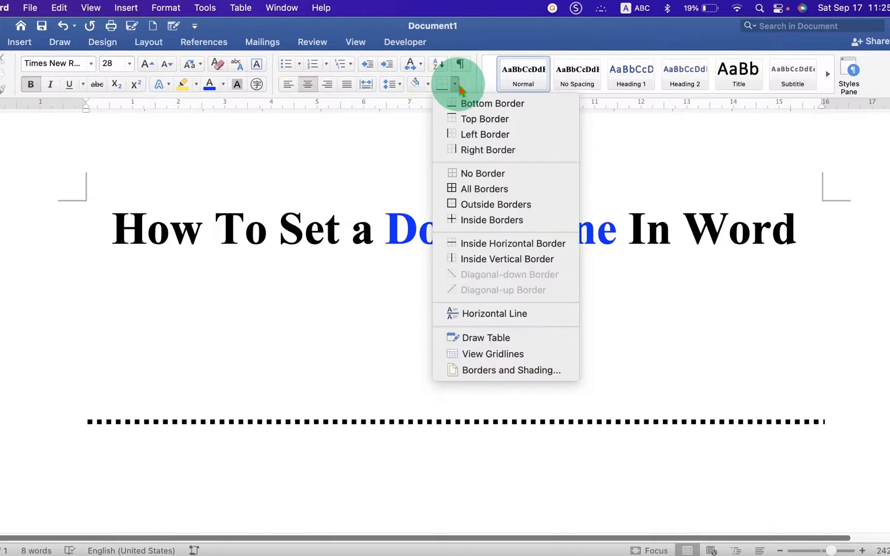
pyautogui.moveTo(506, 369)
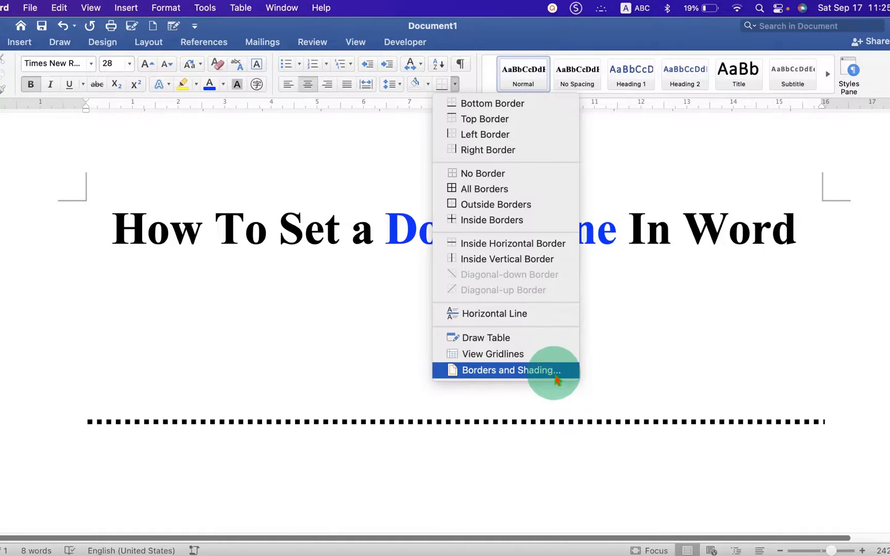
# Step: In Borders and Shading, choose the dotted line style for the Box border and show the colour choices
pyautogui.click(506, 370)
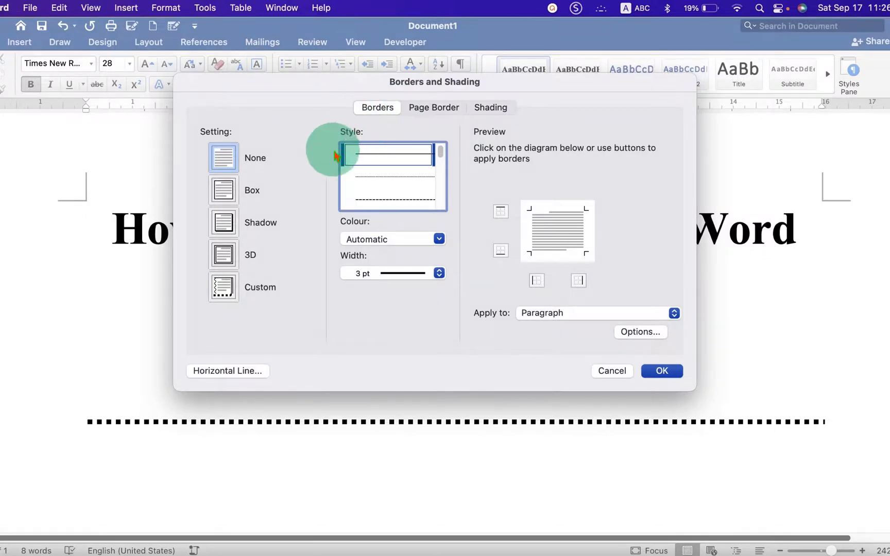
pyautogui.click(224, 191)
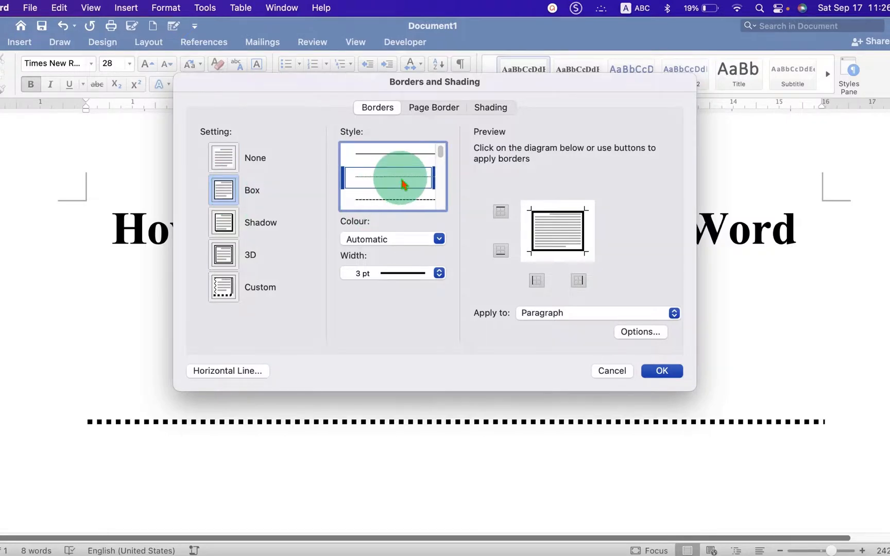
pyautogui.click(439, 273)
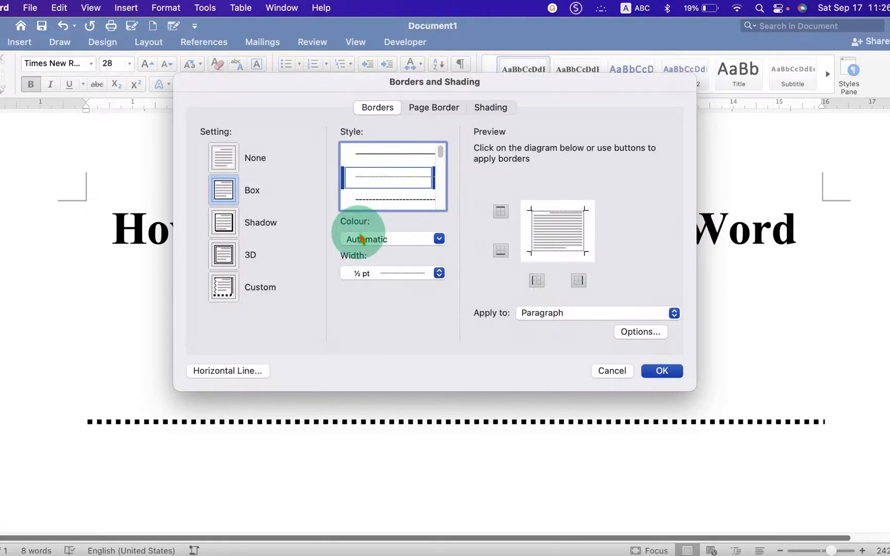
pyautogui.click(438, 238)
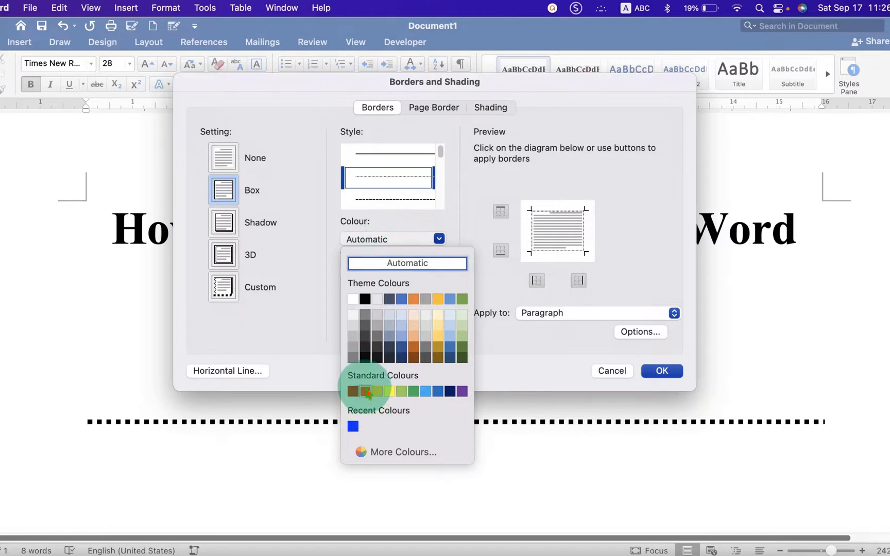
# Step: Make the border blue with a 3 pt line width
pyautogui.click(366, 391)
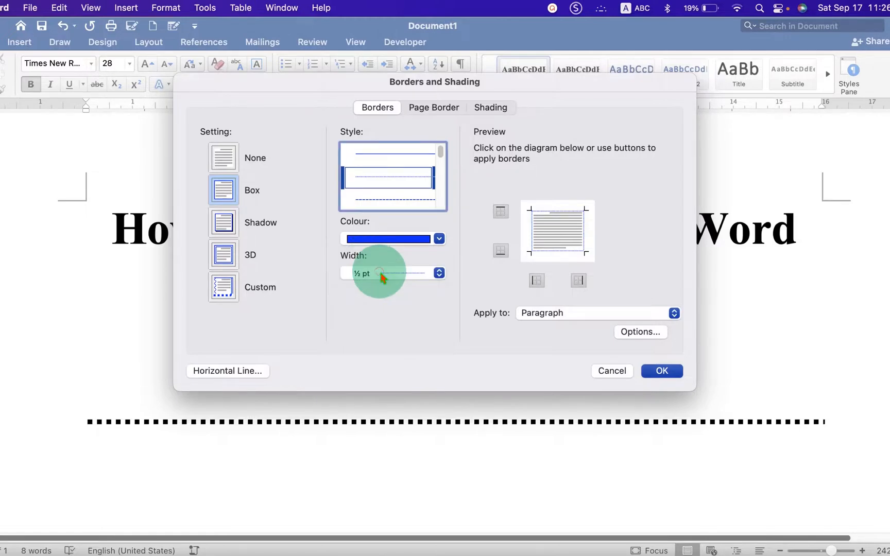
pyautogui.click(391, 273)
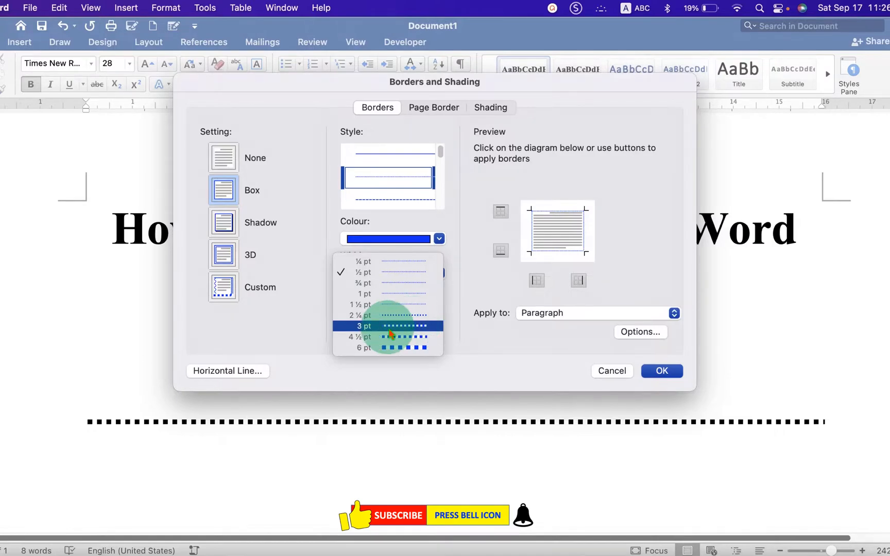
pyautogui.click(360, 326)
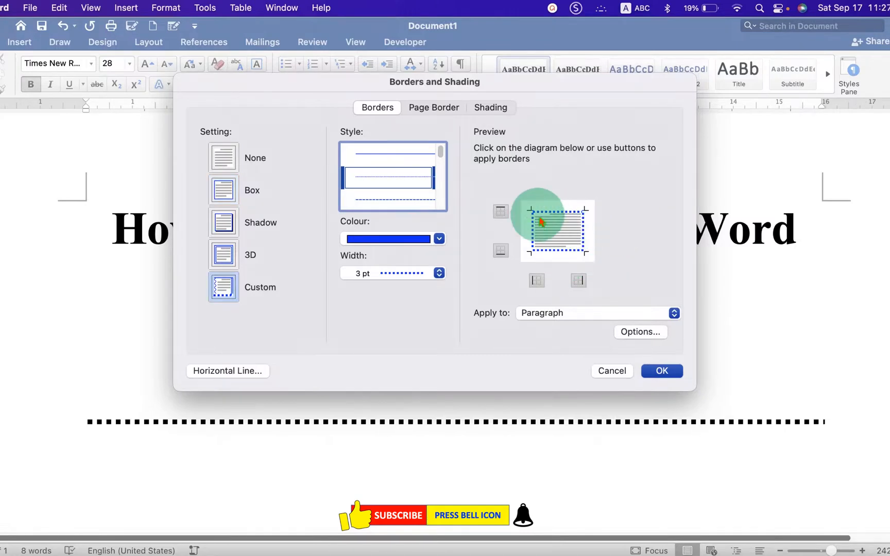
# Step: Remove the top edge in the Preview so only the bottom border remains, and apply it
pyautogui.click(499, 212)
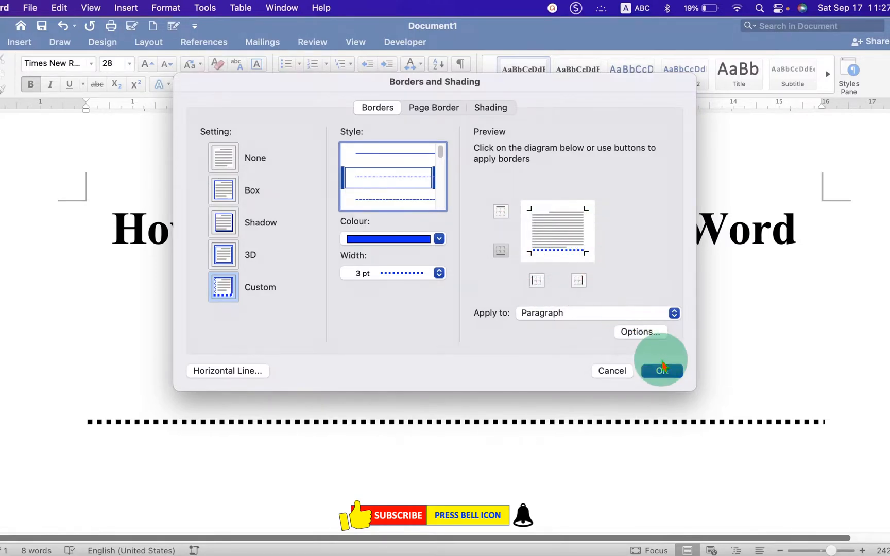
pyautogui.click(660, 371)
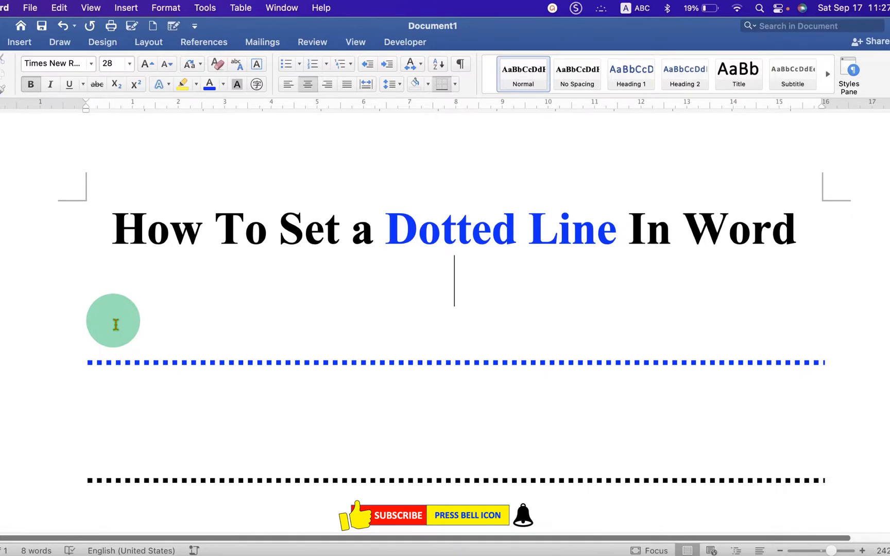
# Step: Enter '***' on the title line so AutoFormat inserts a black dotted border
pyautogui.write('***')
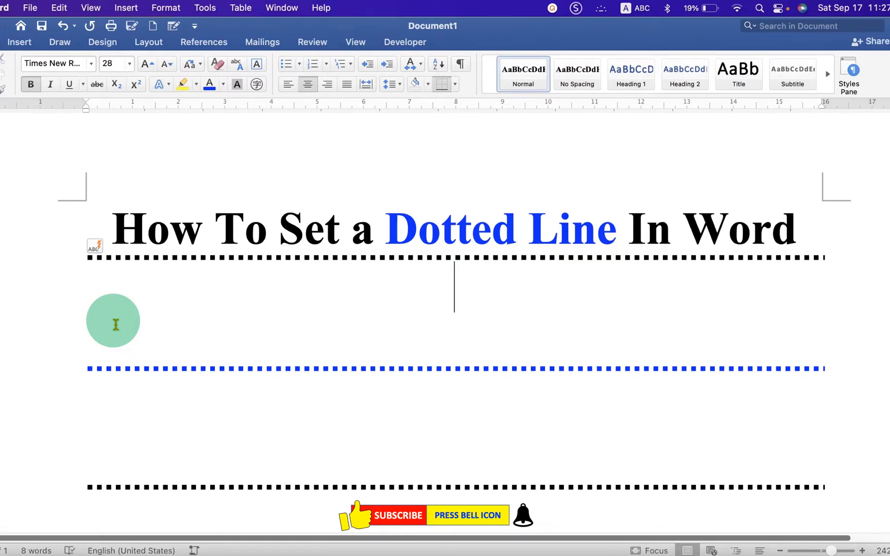
pyautogui.moveTo(672, 272)
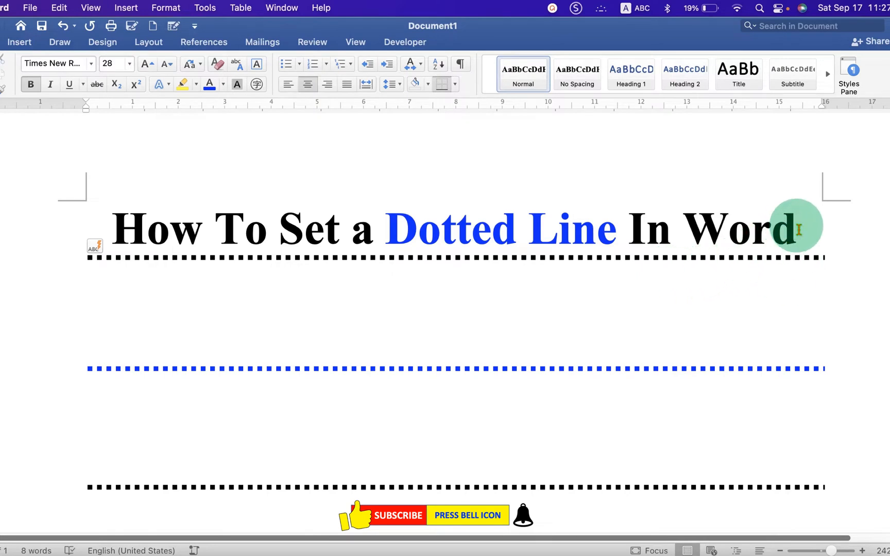
# Step: Apply No Border to remove the black dotted line directly under the title
pyautogui.click(439, 85)
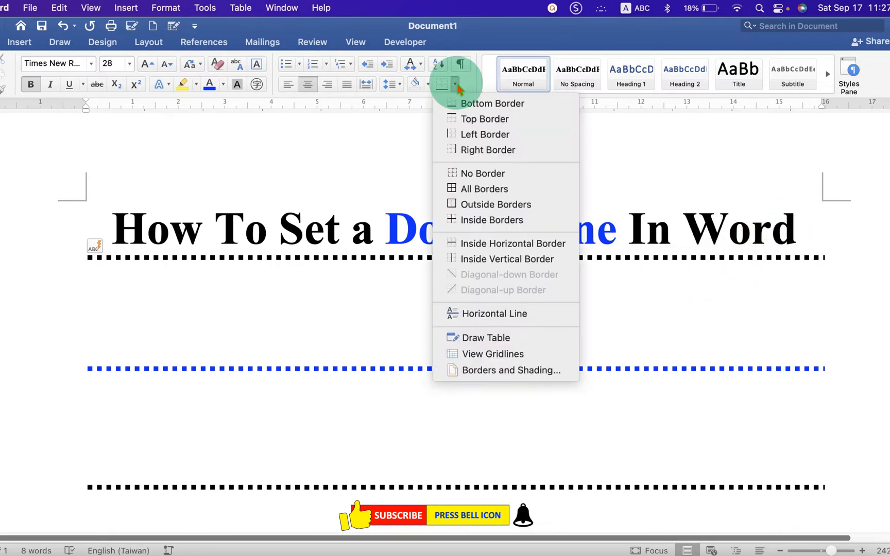
pyautogui.moveTo(482, 174)
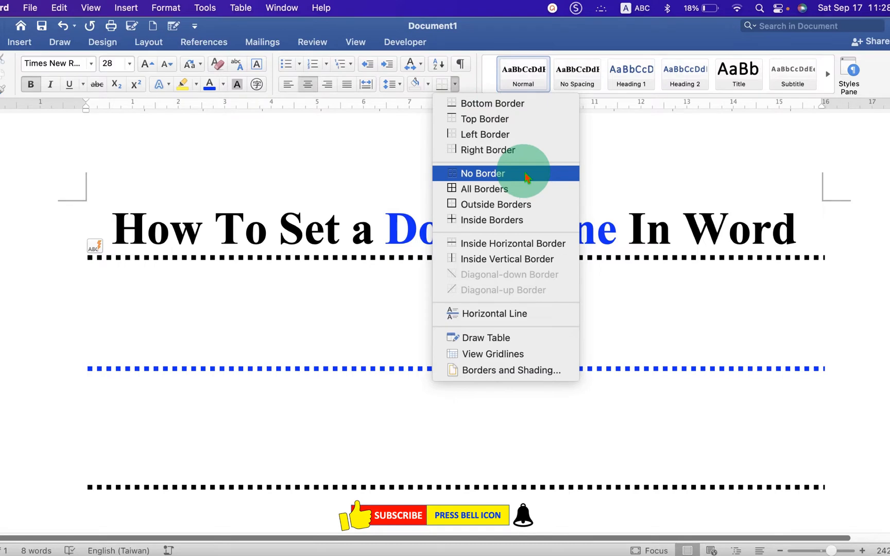
pyautogui.click(483, 173)
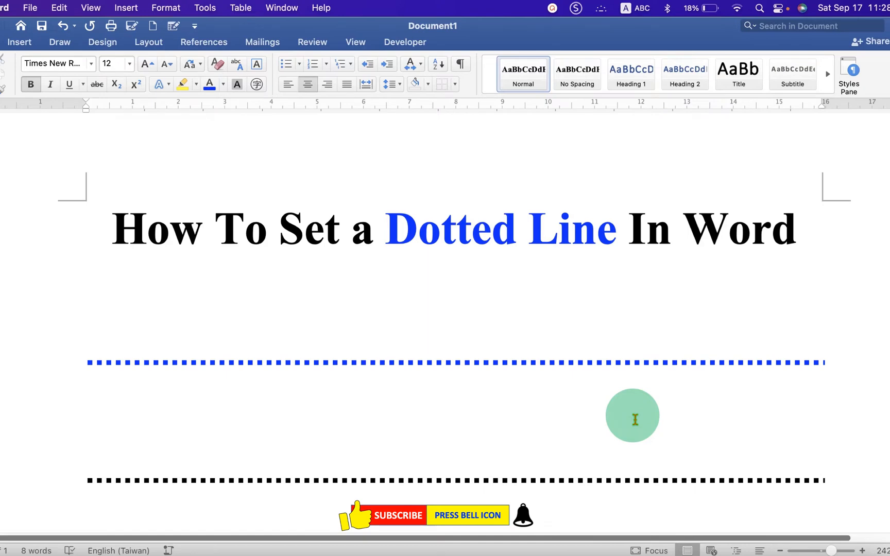
pyautogui.click(453, 421)
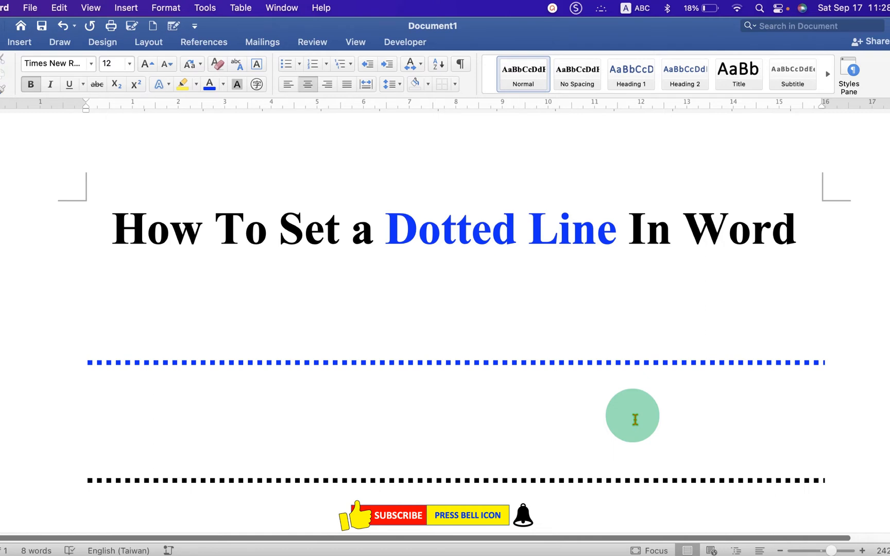
pyautogui.click(454, 423)
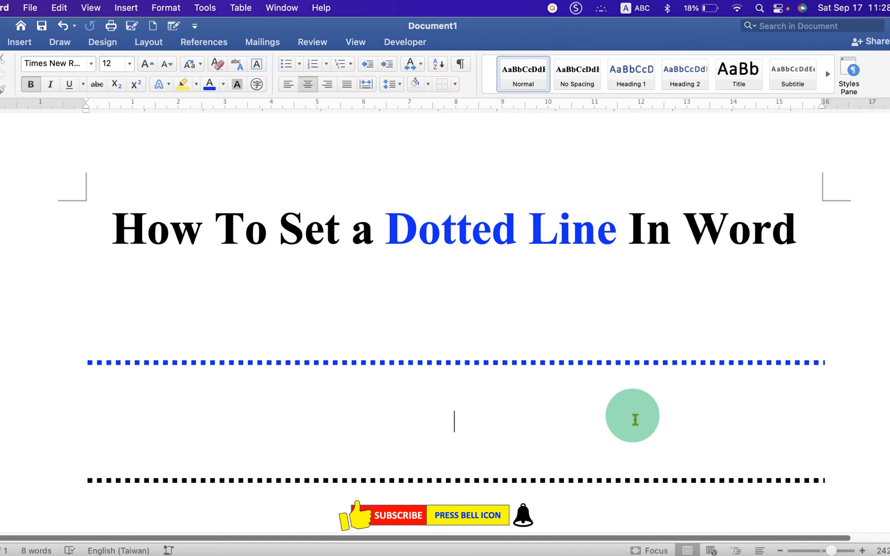